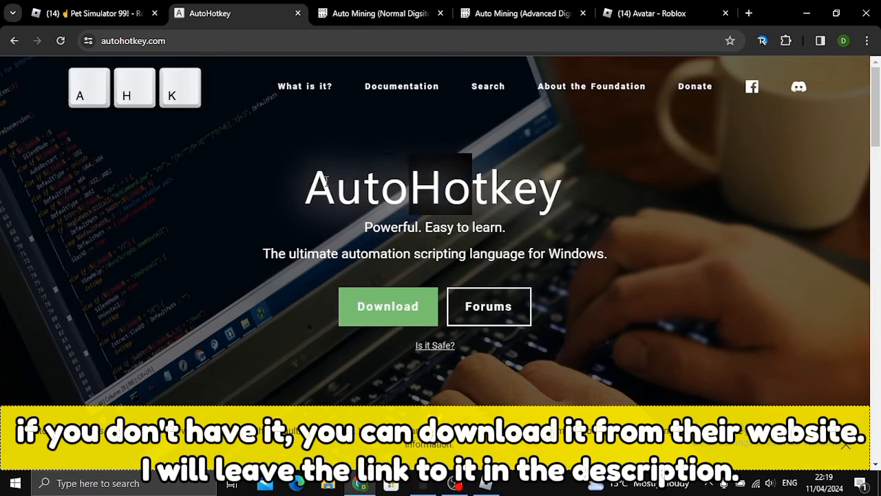
mouse_move(290, 152)
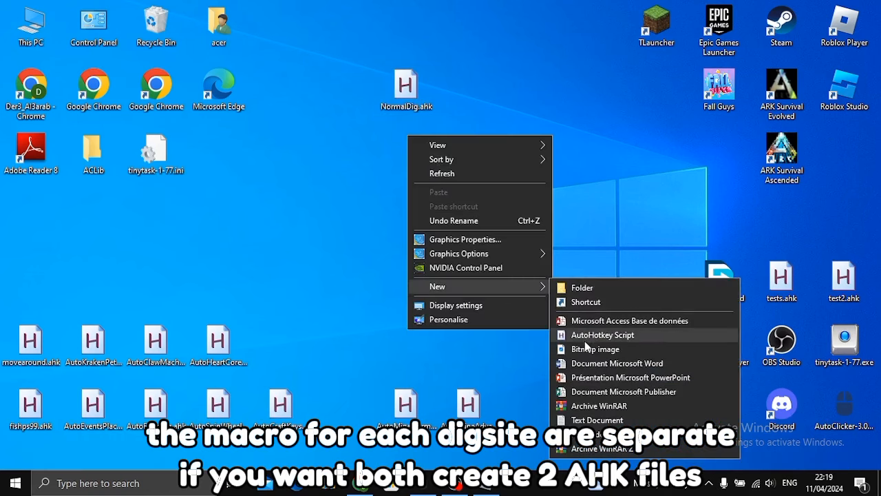
Create a new AutoHotkey script file on the desktop.
click(603, 335)
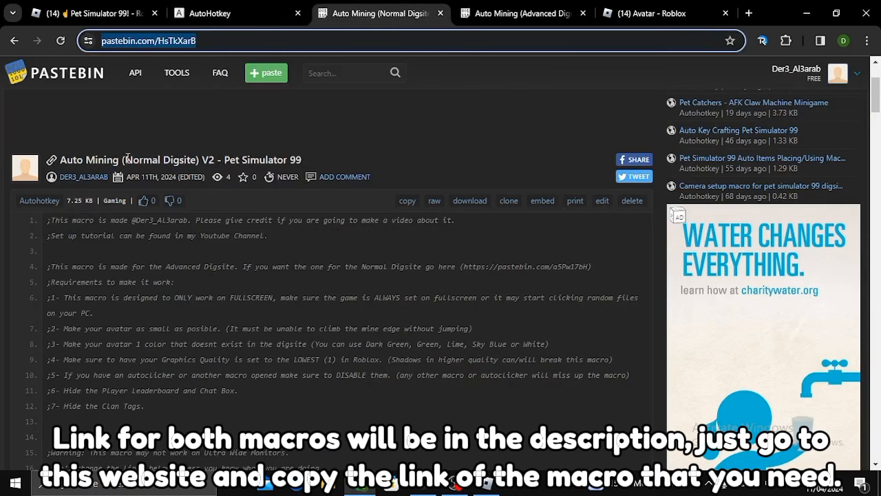
View the Advanced and Normal Digsite Pastebin pages, then return to the desktop.
click(521, 14)
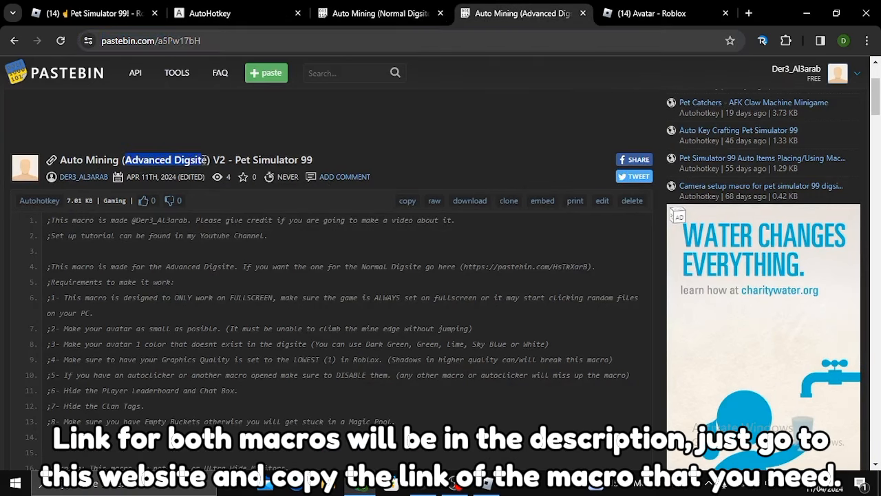
click(378, 12)
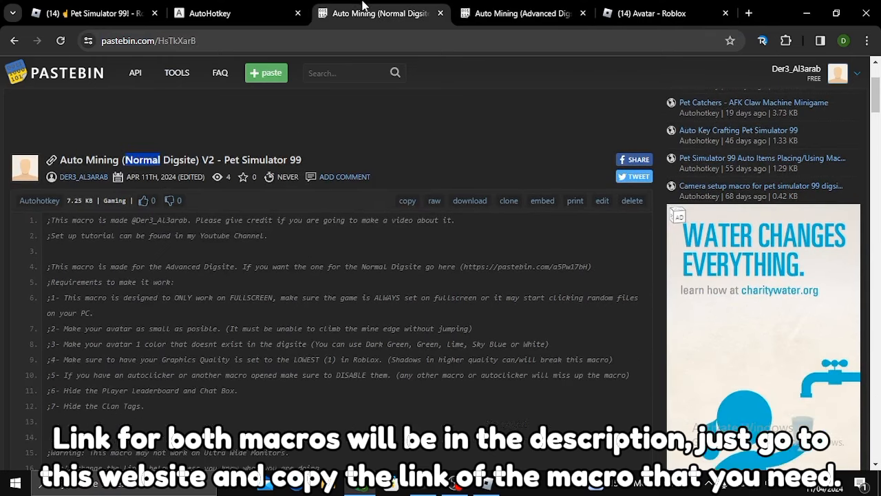
click(407, 201)
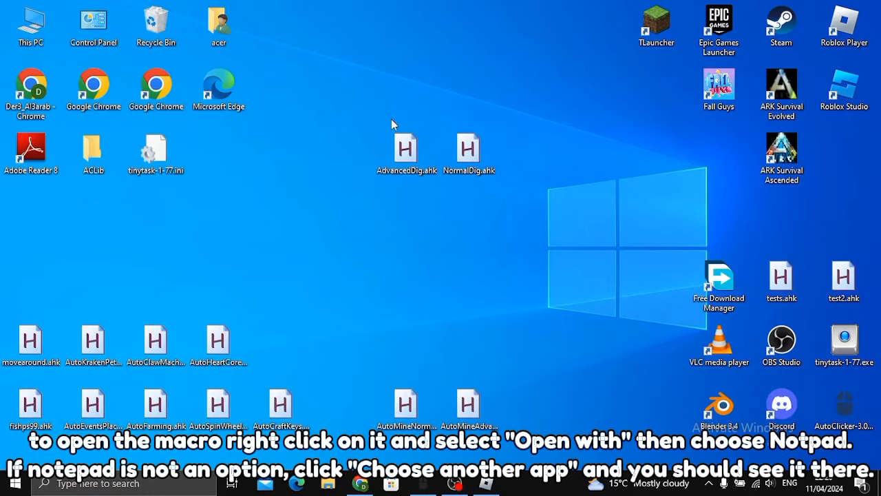
Fill NormalDig.ahk with the pasted Normal Digsite macro code and save it.
right_click(469, 150)
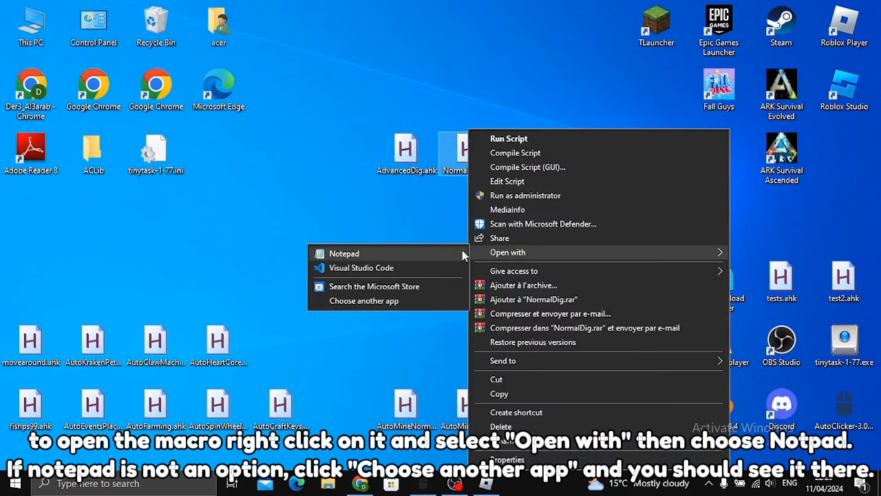
click(344, 253)
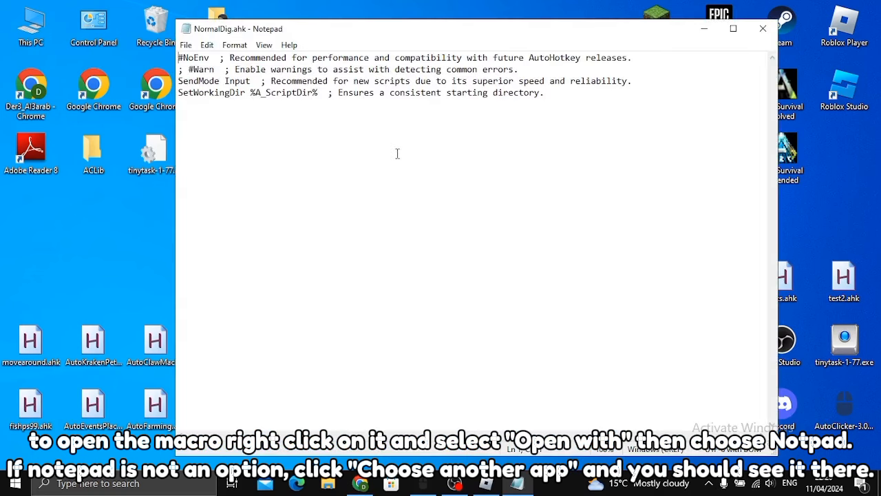
key(ctrl+a)
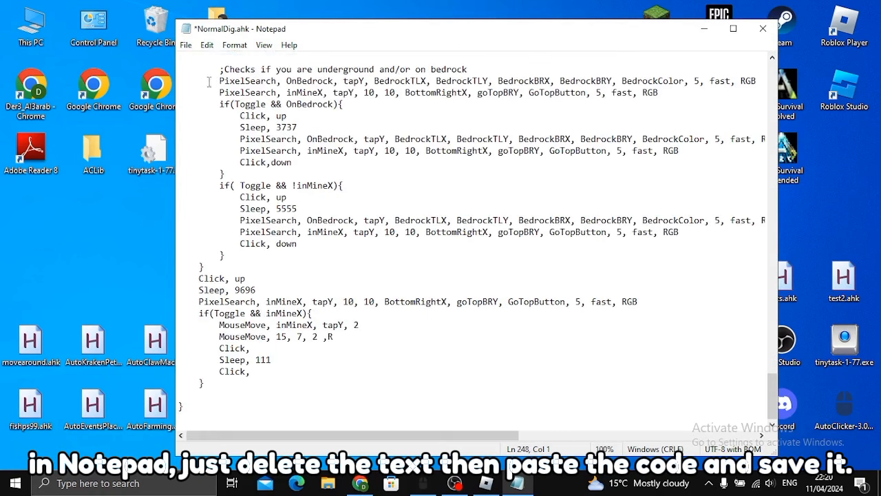
key(ctrl+s)
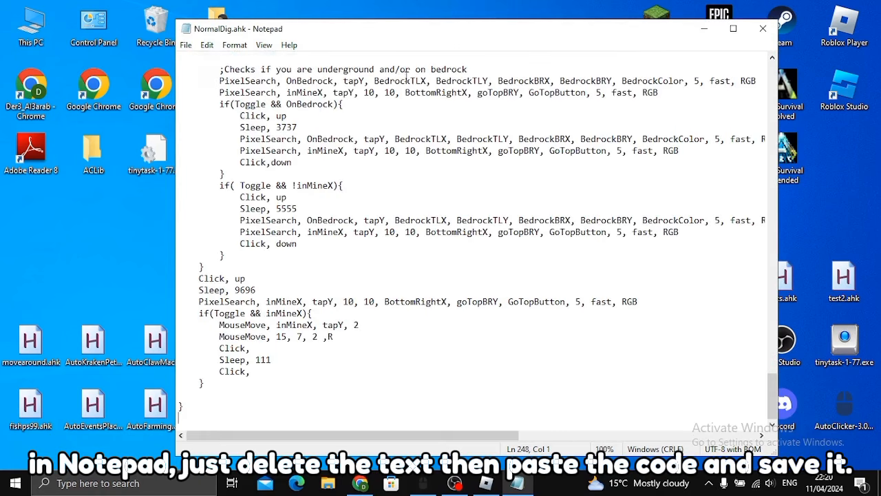
click(763, 27)
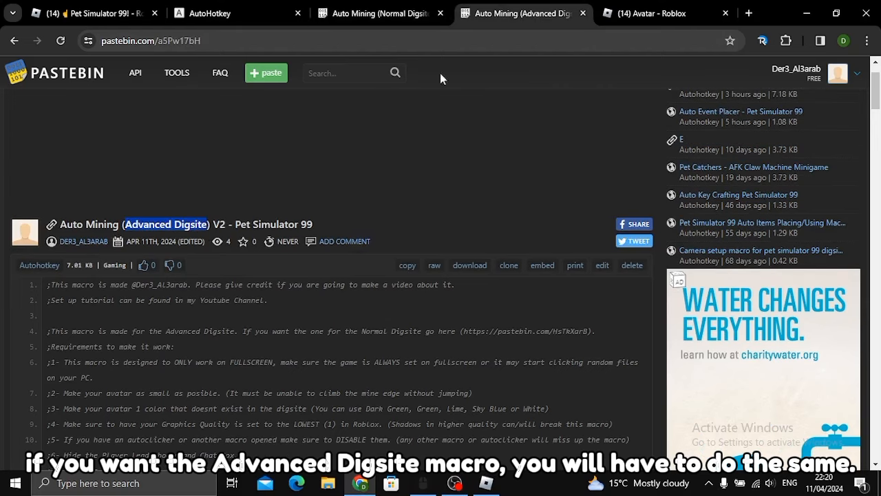
Fill AdvancedDig.ahk with the Advanced Digsite macro code and close it.
click(407, 264)
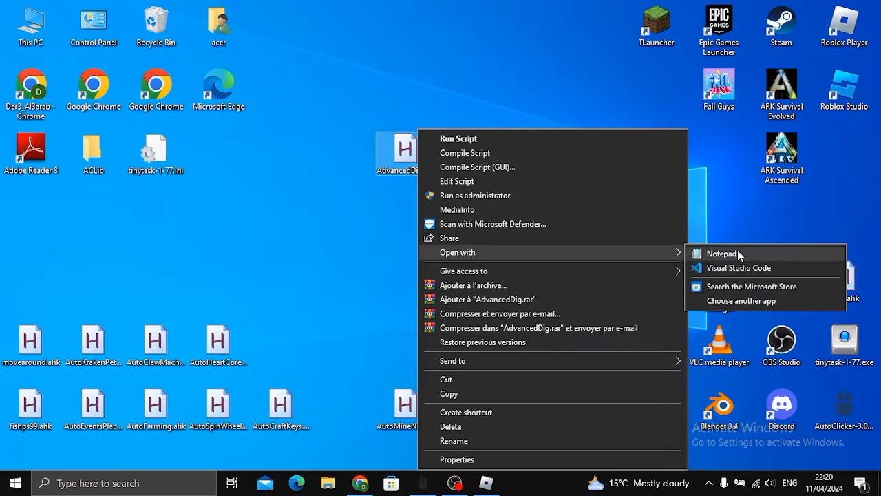
click(722, 254)
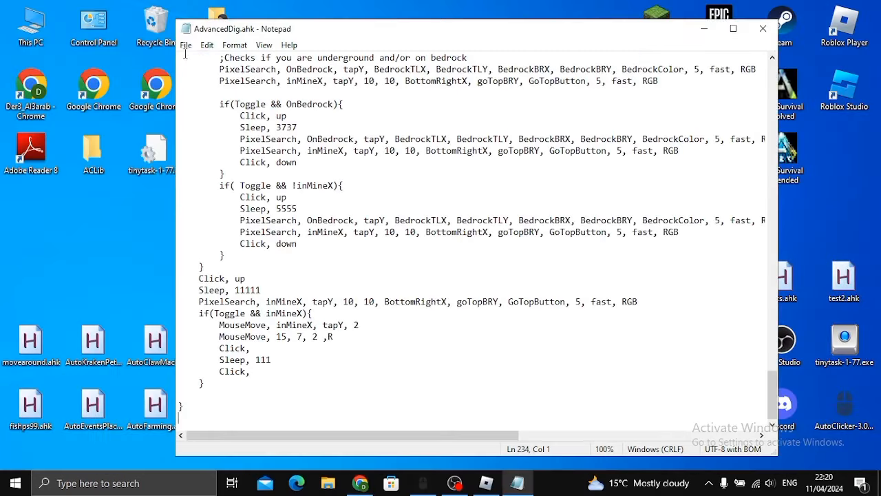
click(763, 28)
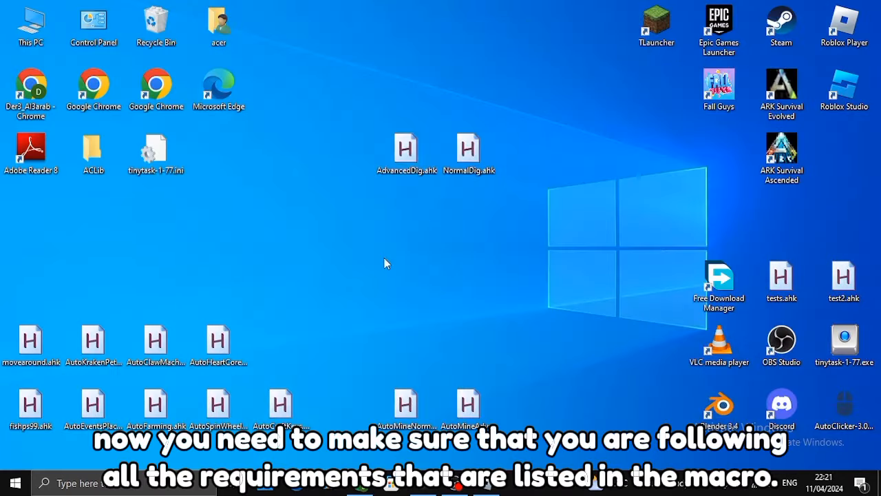
Reopen AdvancedDig.ahk maximized in Notepad and highlight its fullscreen requirement line.
right_click(406, 153)
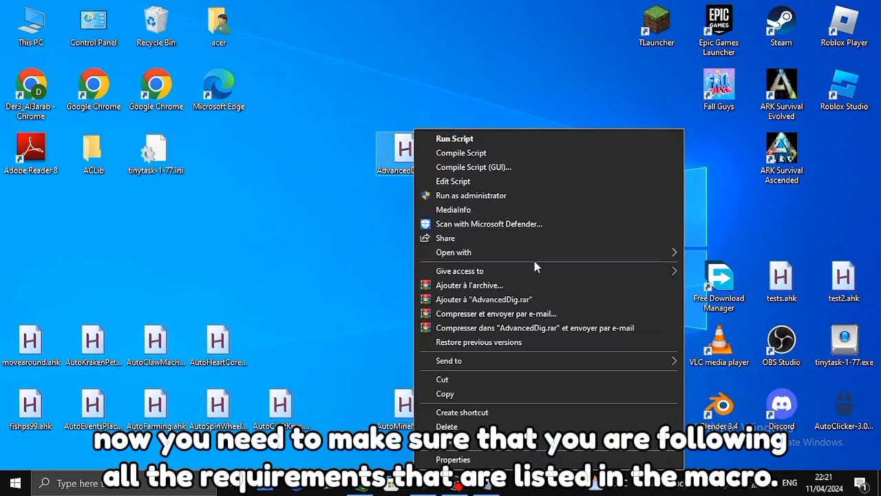
click(453, 182)
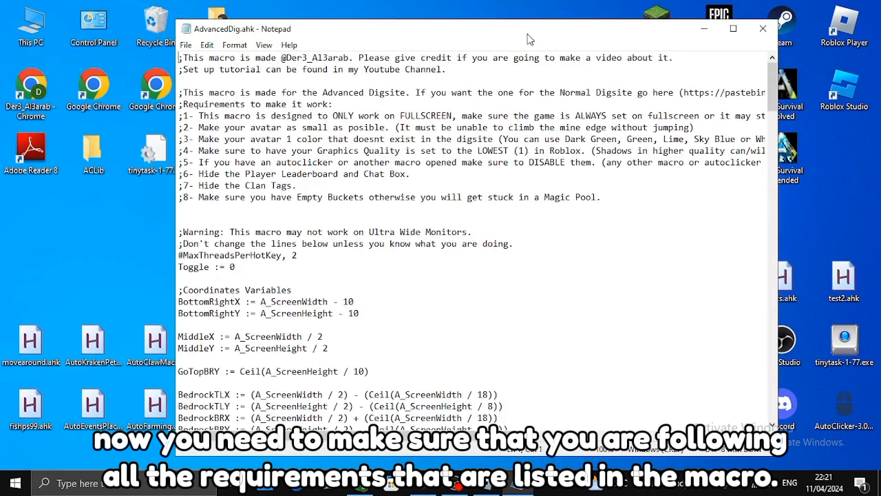
click(732, 28)
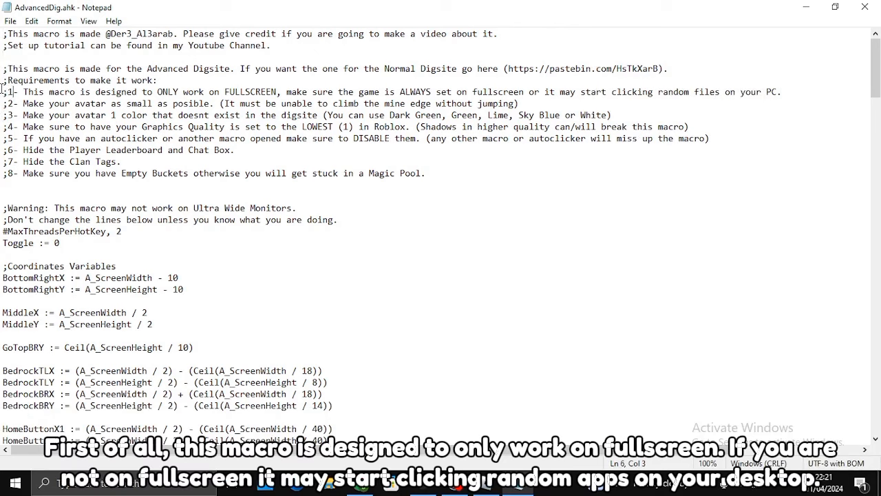
drag(6, 91, 604, 114)
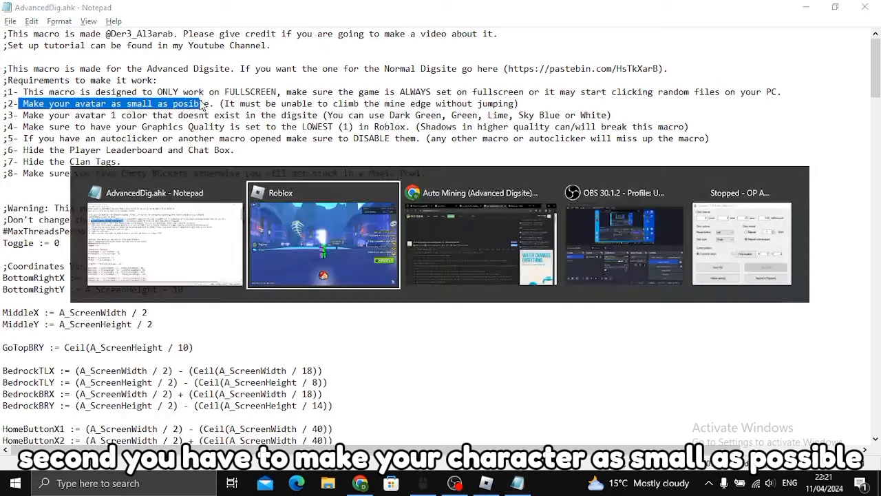
click(322, 237)
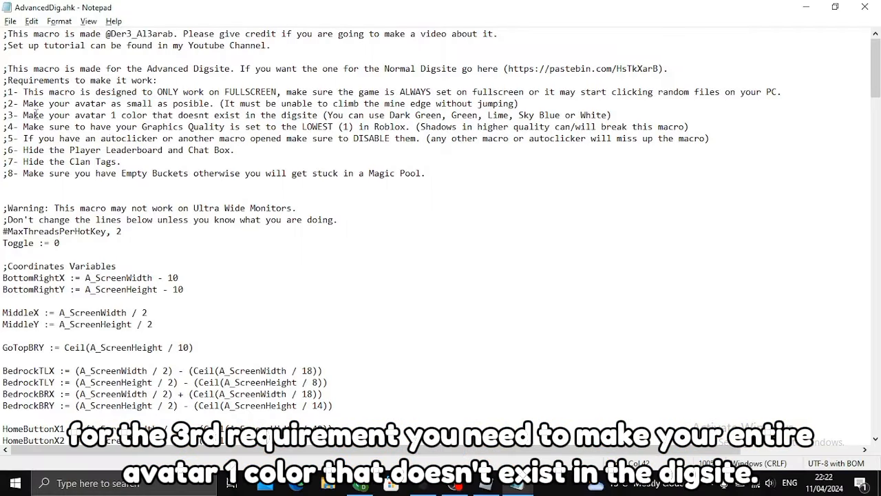
double_click(124, 116)
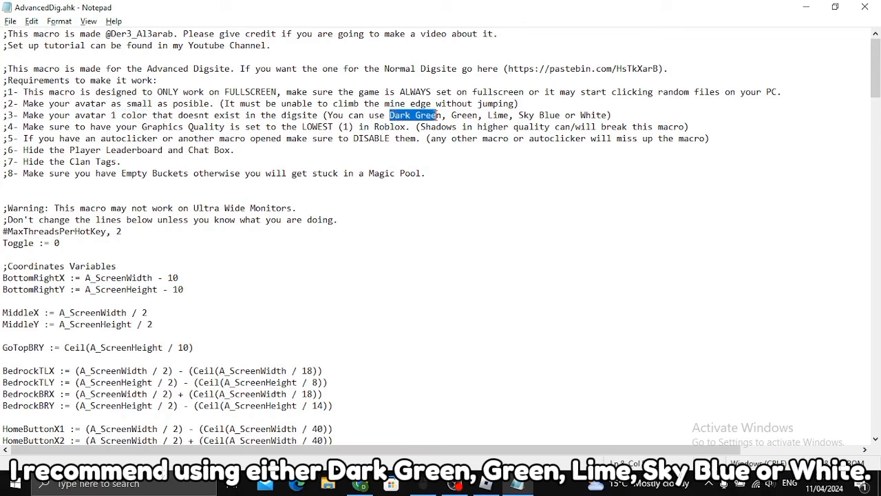
double_click(499, 115)
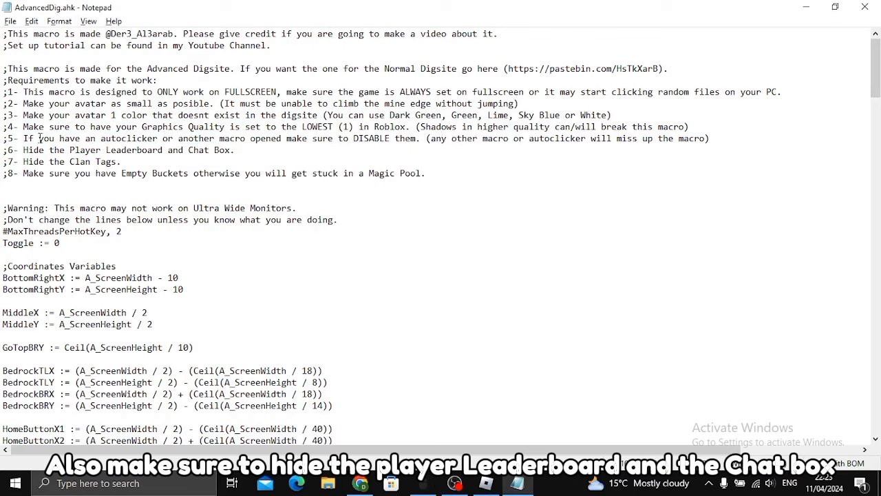
drag(41, 150, 203, 151)
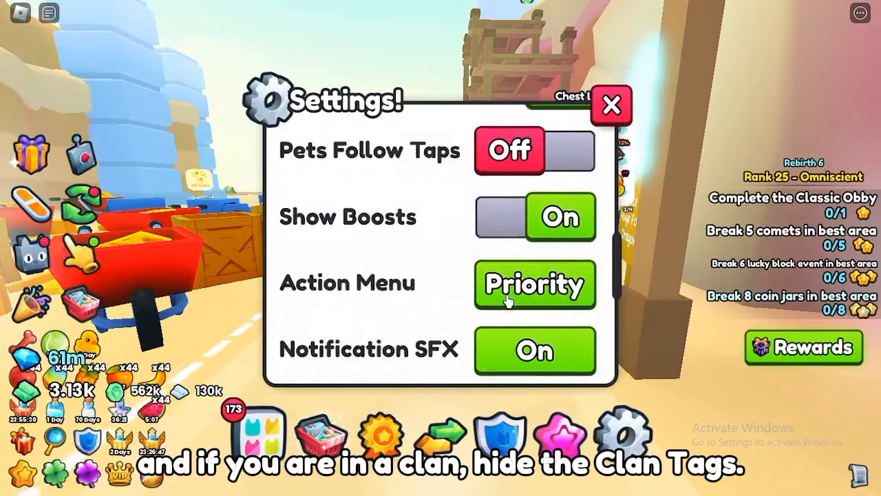
Set the Action Menu option to Priority in the game's settings.
click(610, 104)
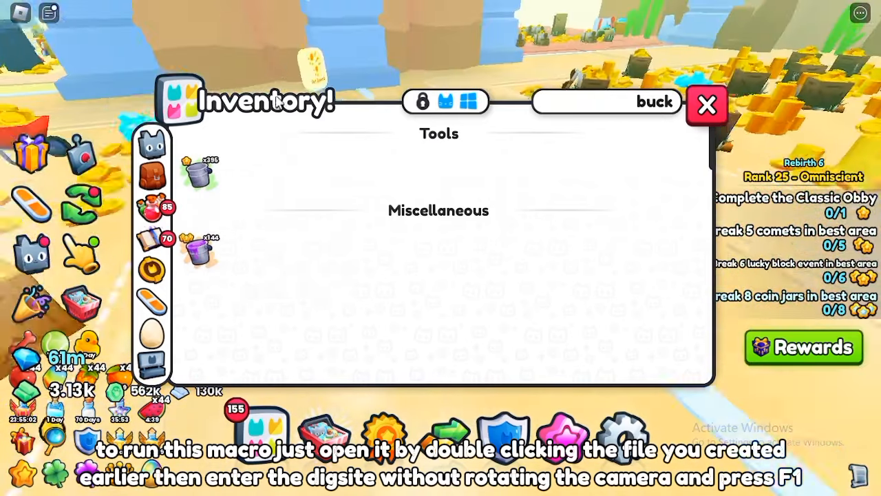
mouse_move(200, 172)
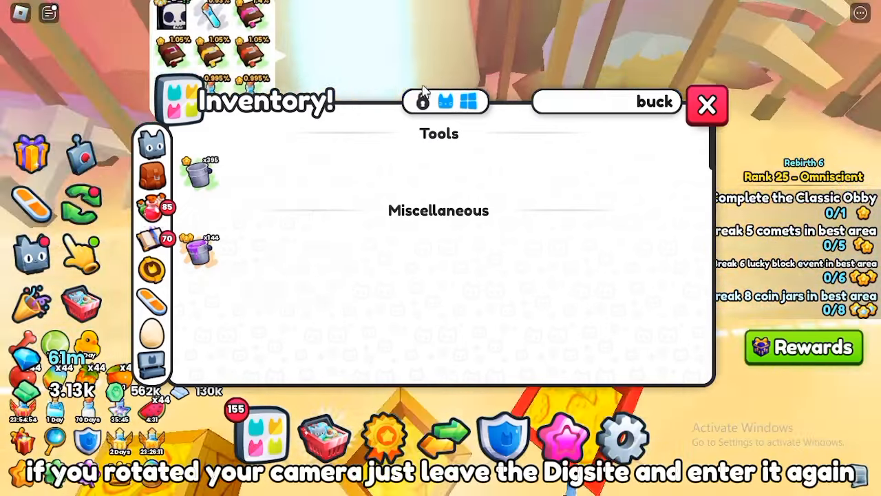
Close the bucket-filtered inventory and return to the digsite.
click(706, 105)
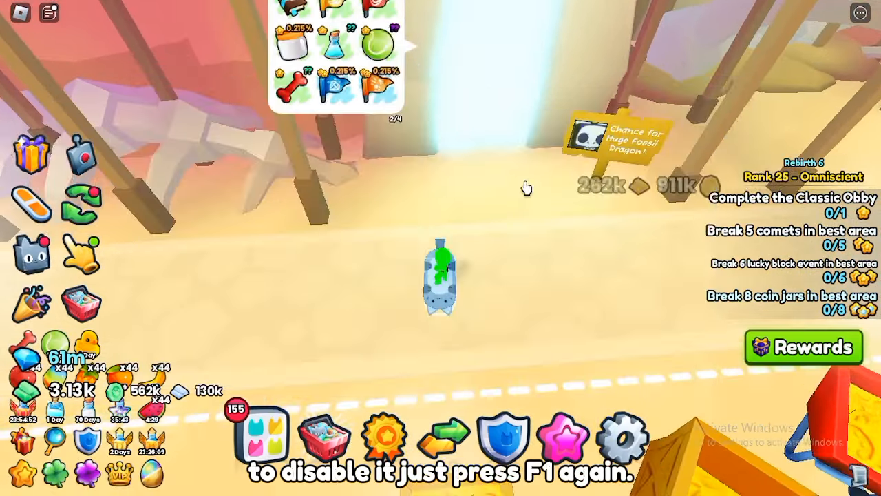